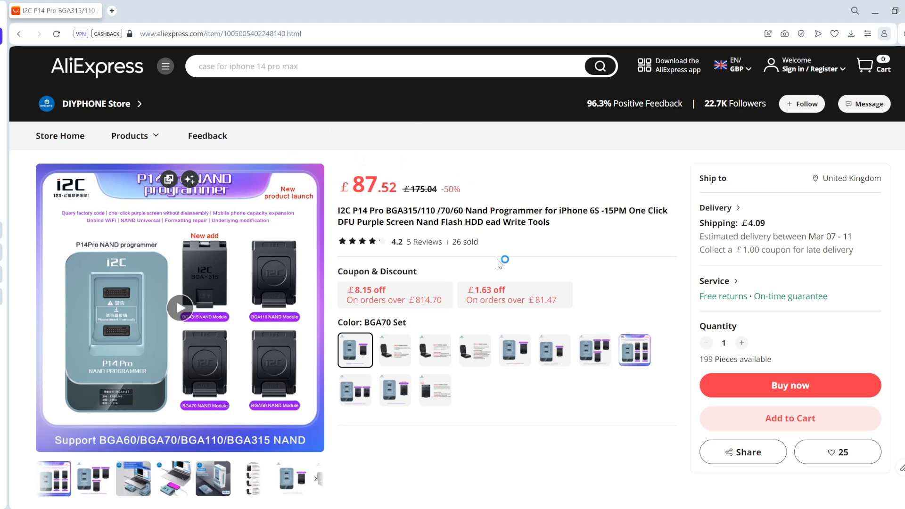
Step: Select the BGA315 module variant of the P14 Pro programmer, priced at £71.45
left_click(434, 389)
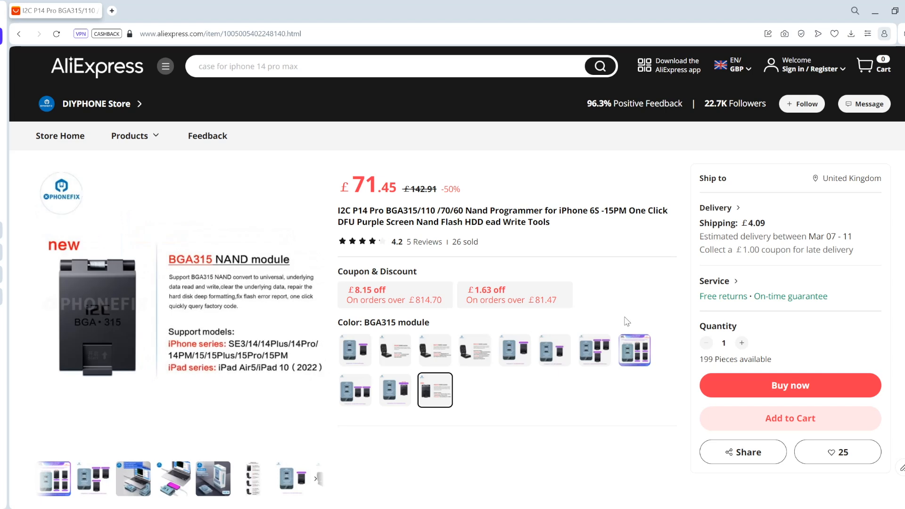
mouse_move(743, 387)
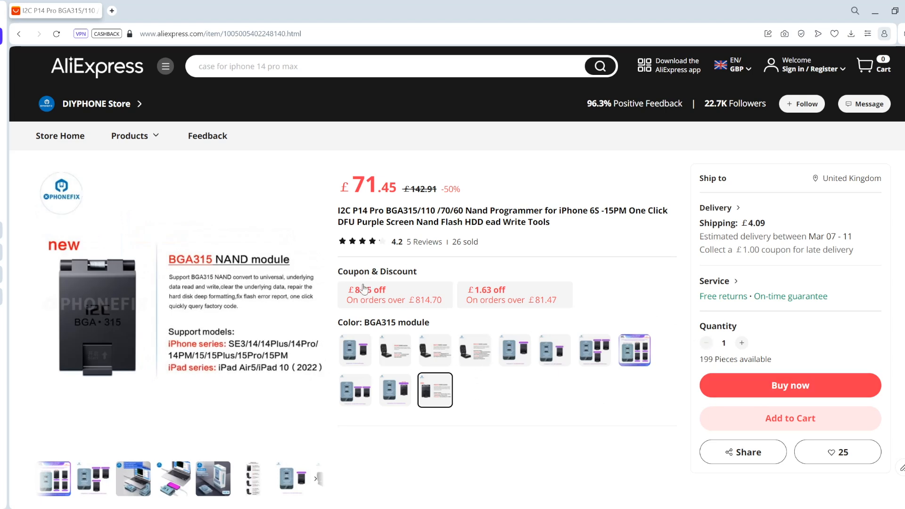
mouse_move(330, 358)
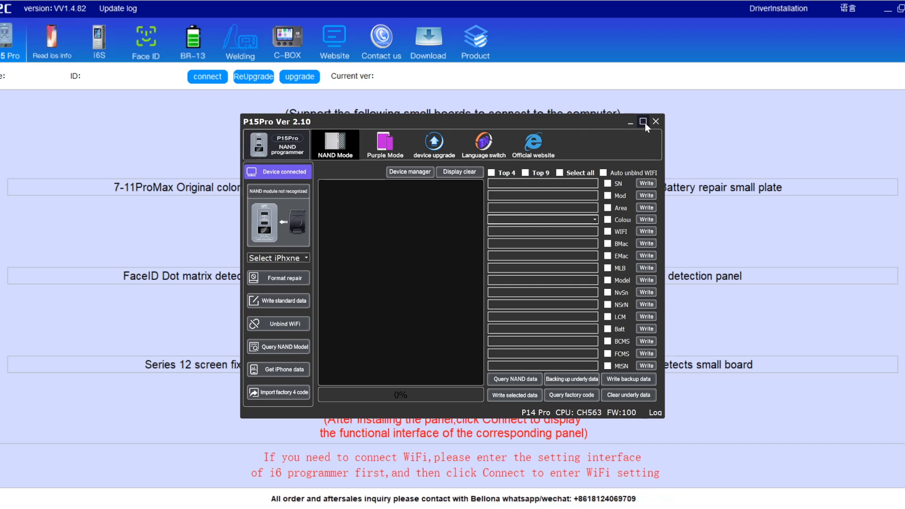
Step: Maximize the P15Pro Ver 2.10 NAND Mode window to fill the screen
left_click(643, 121)
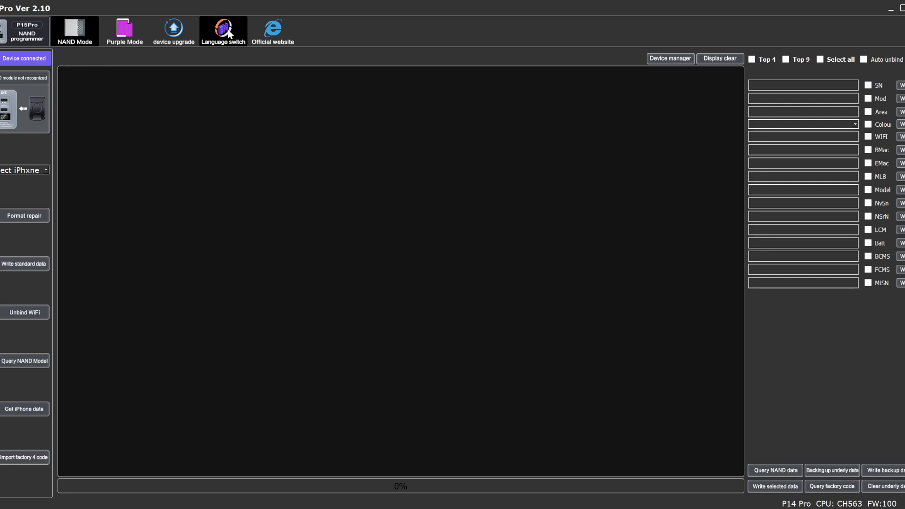
mouse_move(230, 39)
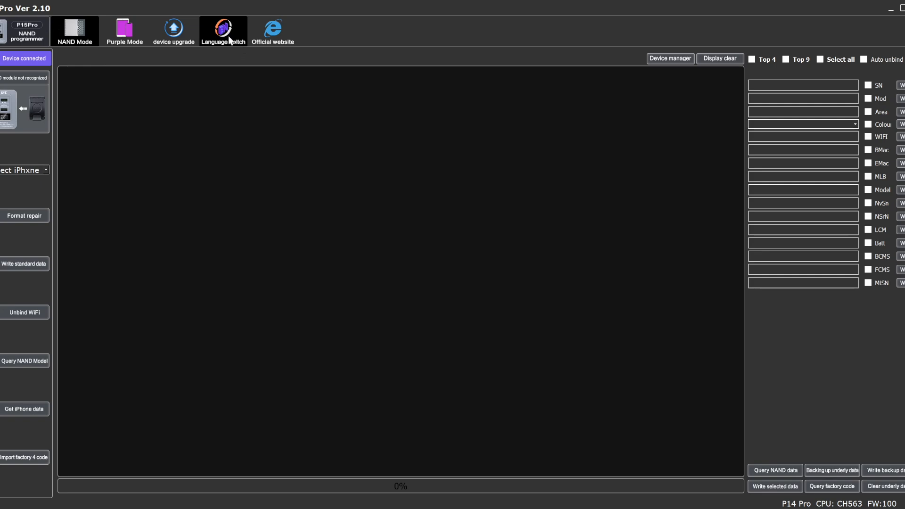
mouse_move(225, 57)
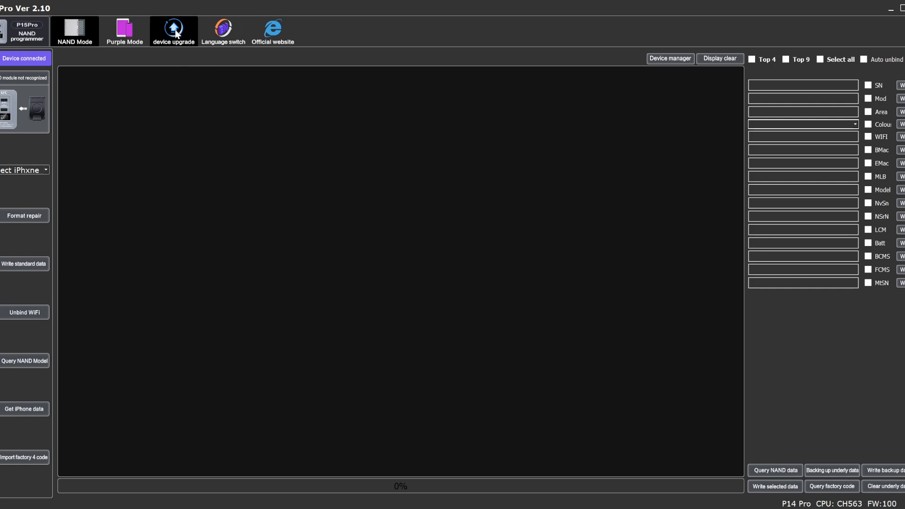
Step: Bring up the firmware upgrade dialog with remote and local upgrade options
left_click(172, 31)
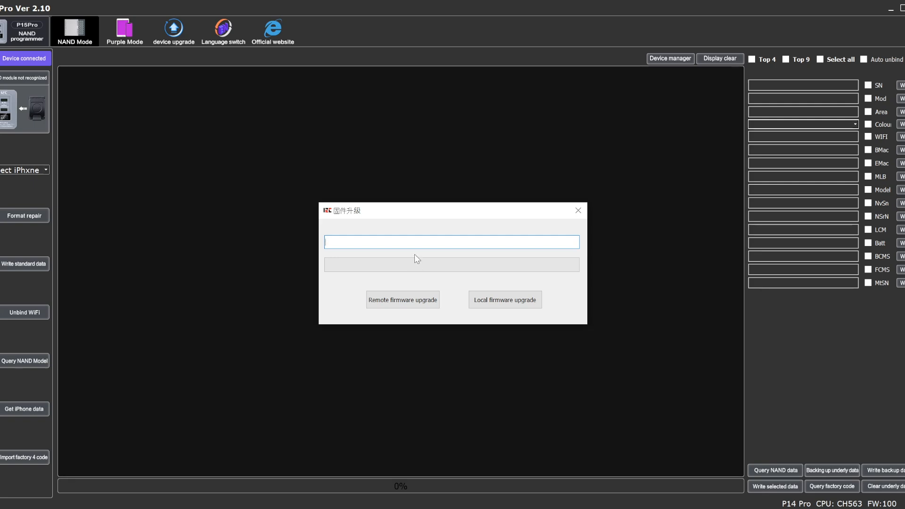
mouse_move(453, 221)
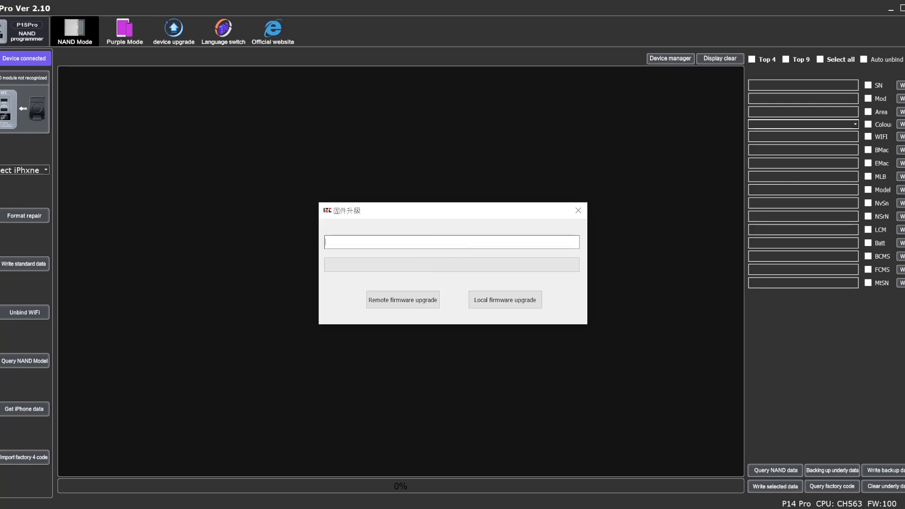
mouse_move(577, 210)
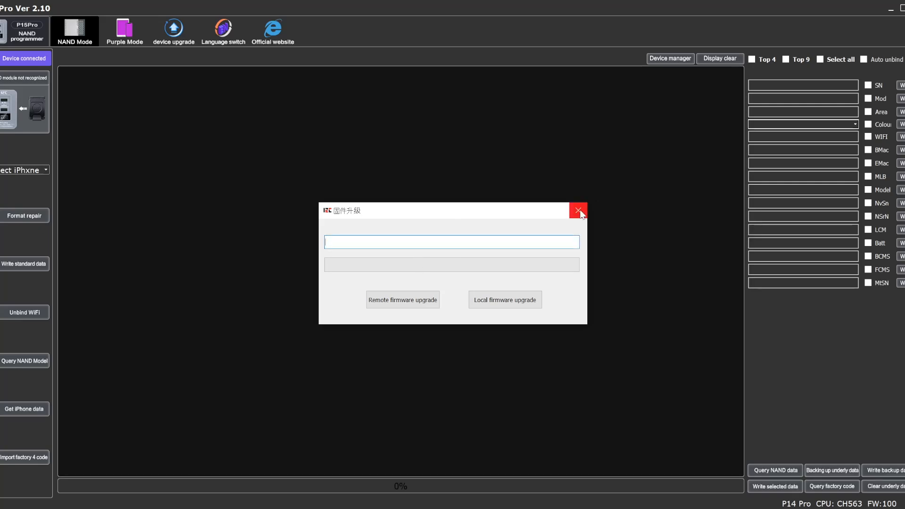
mouse_move(578, 210)
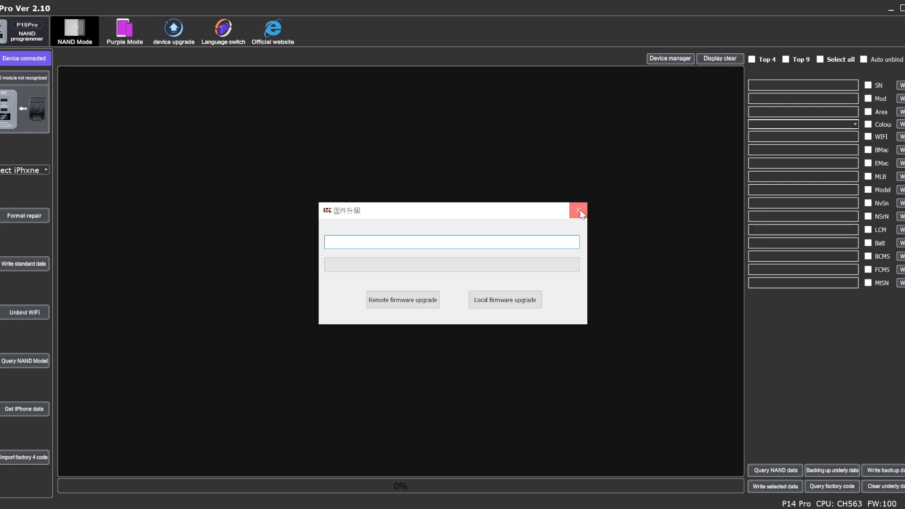
Step: Dismiss the upgrade dialog and read the Toshiba NAND to 100%, filling SN, WiFi and MLB fields
left_click(578, 209)
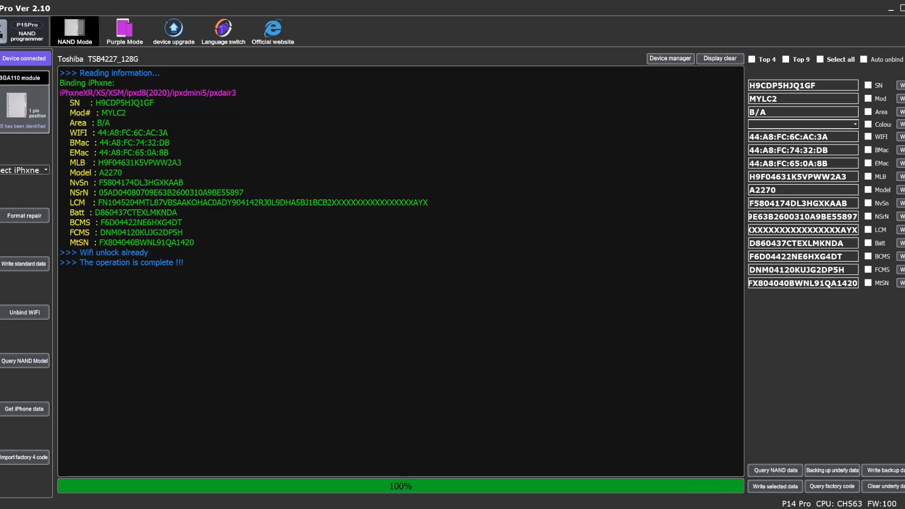
left_click(718, 59)
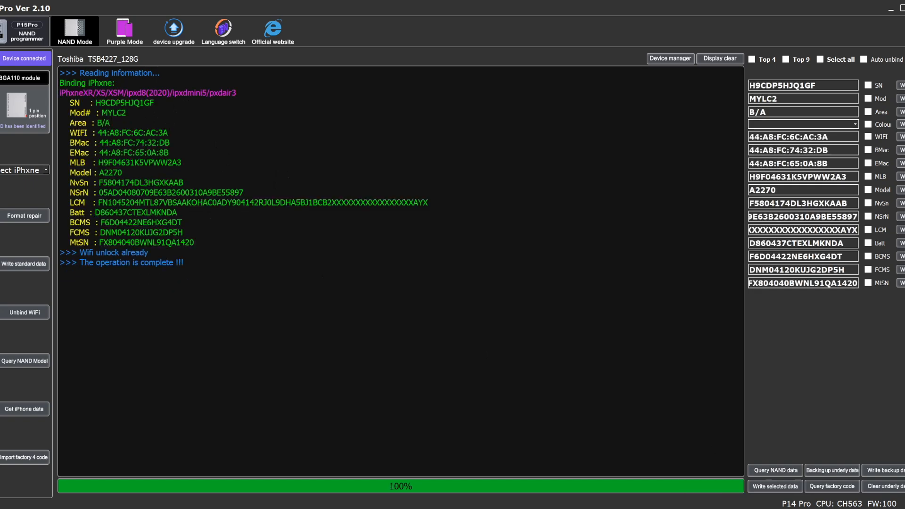
mouse_move(24, 5)
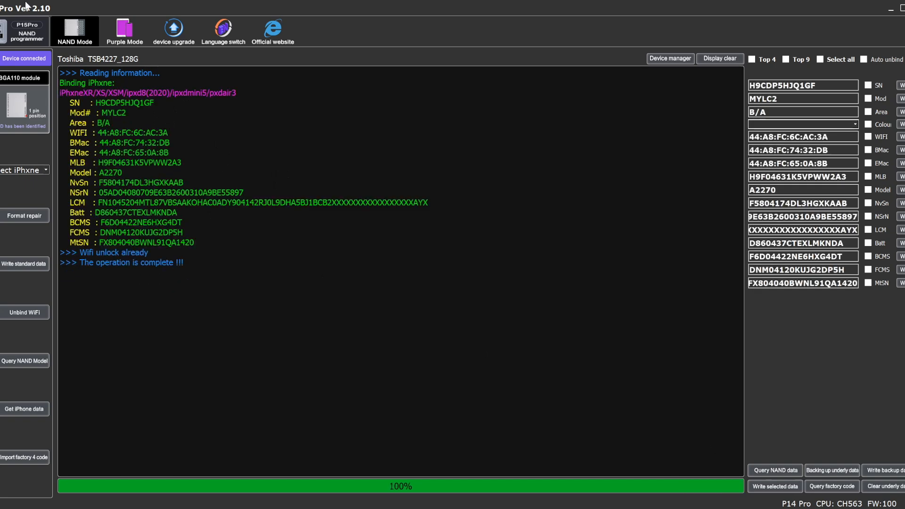
mouse_move(900, 16)
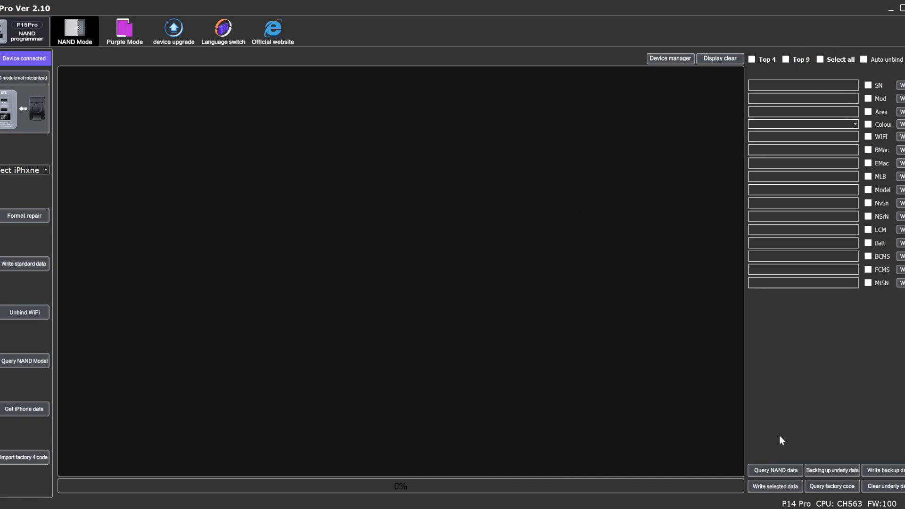
mouse_move(126, 152)
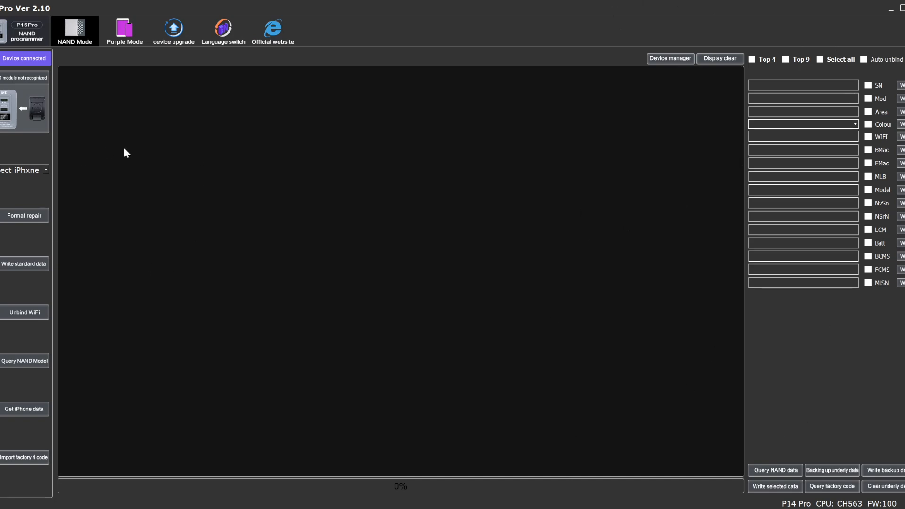
mouse_move(249, 255)
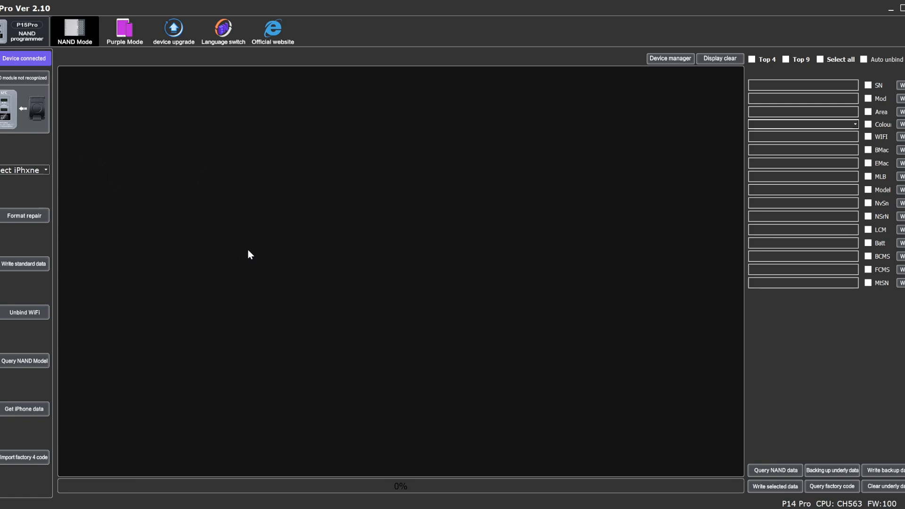